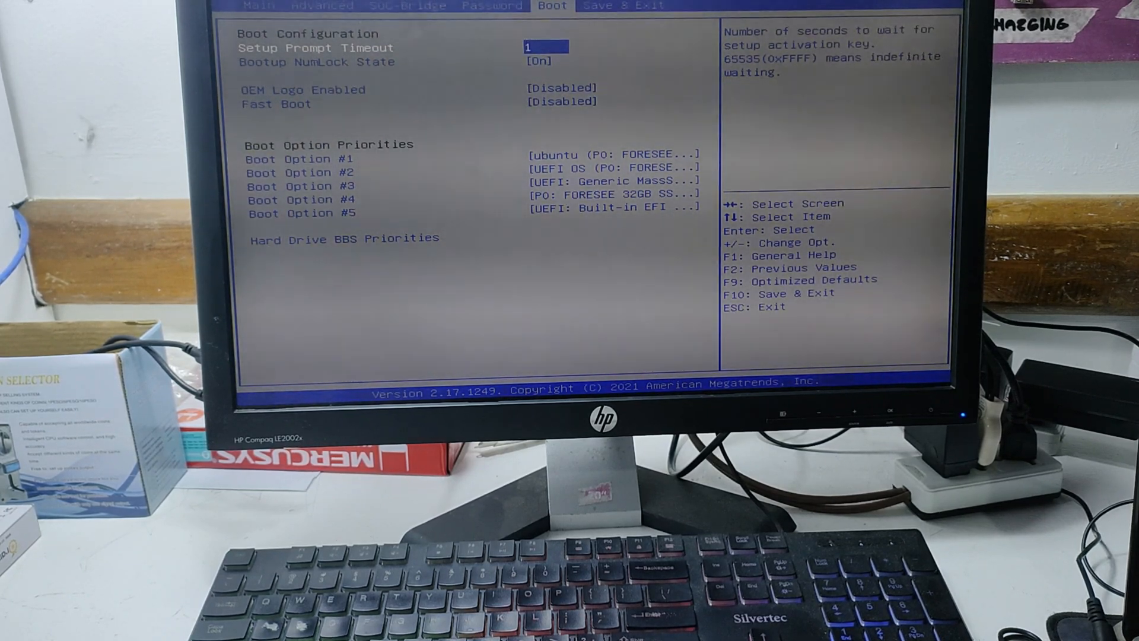
Set Boot Option #1 to UEFI: Generic MassStorageClass1538, Partition 1.
key("Down")
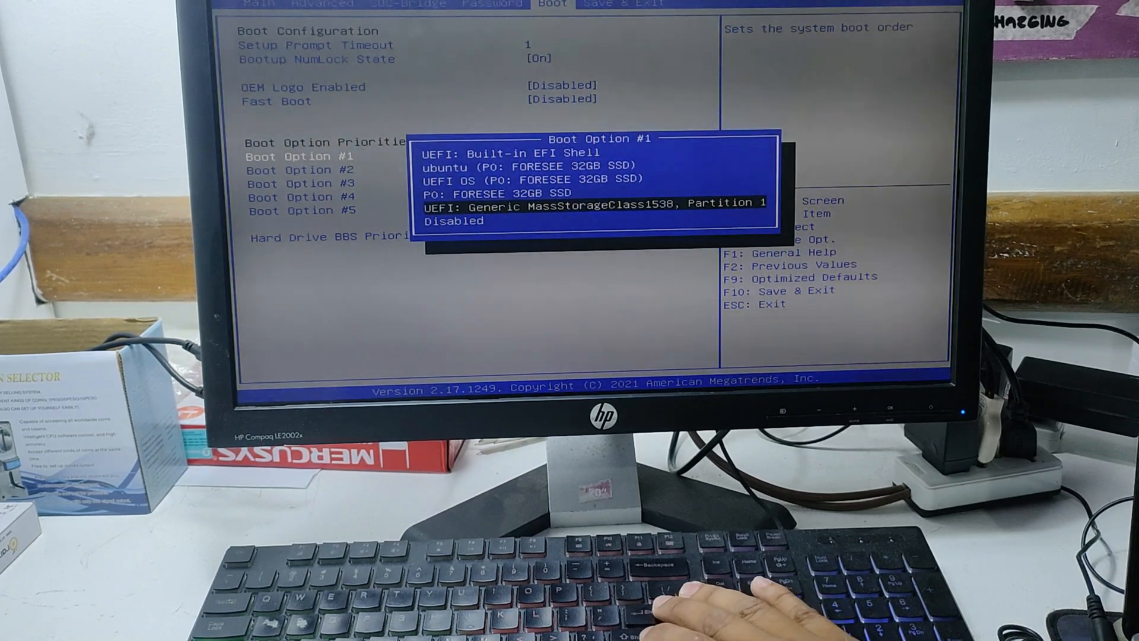
key("Enter")
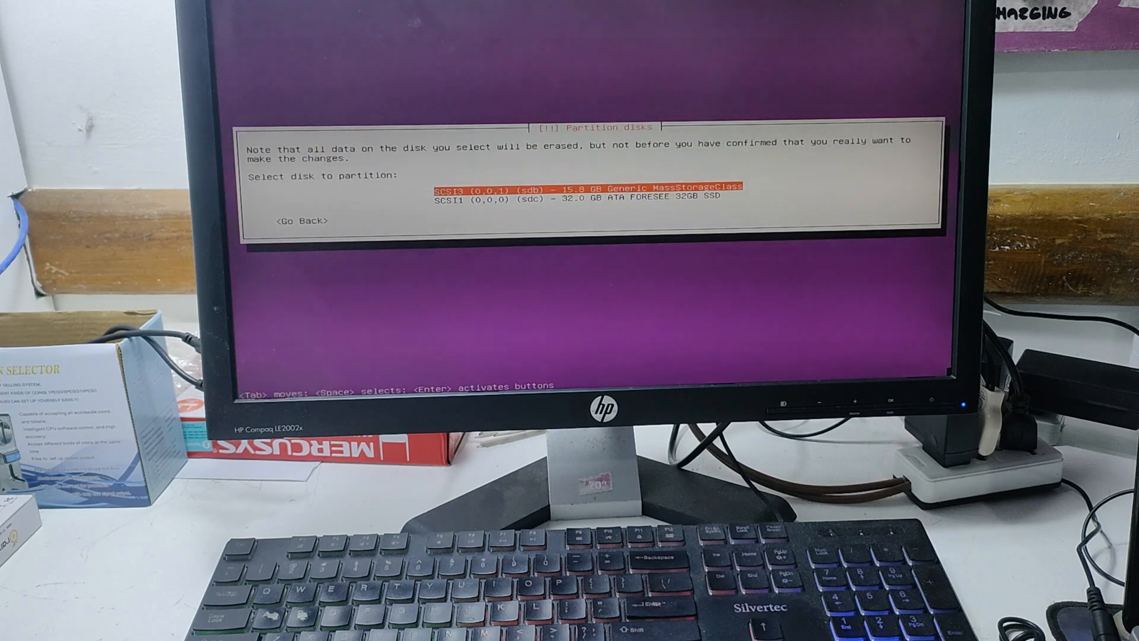
Select the 32.0 GB ATA FORESEE SSD and confirm writing partition changes.
key("Down")
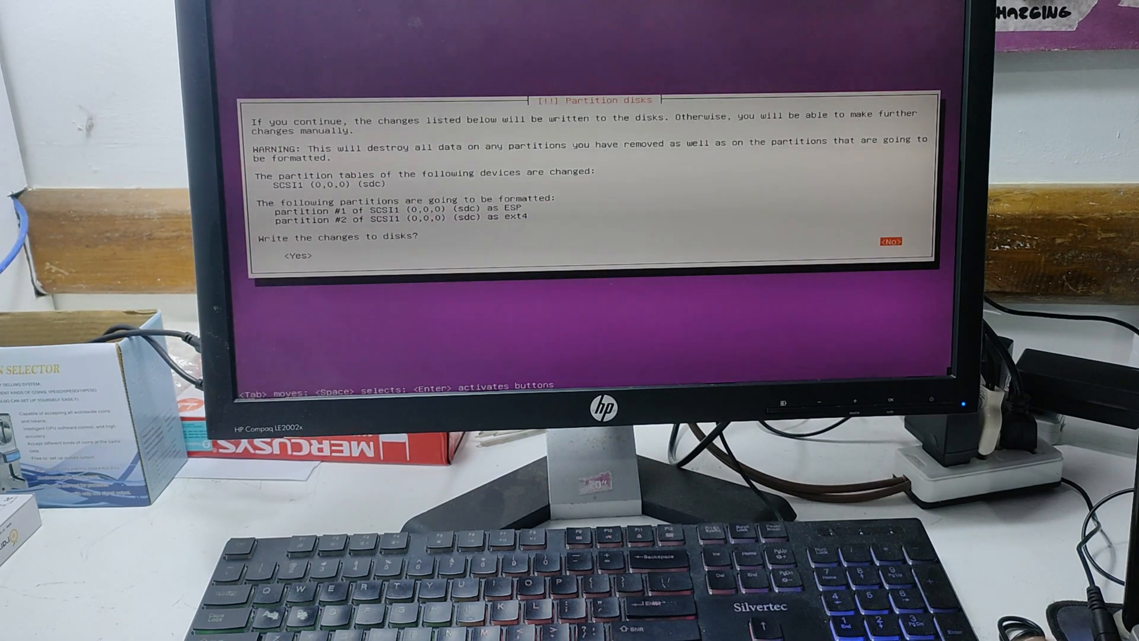
key("Tab")
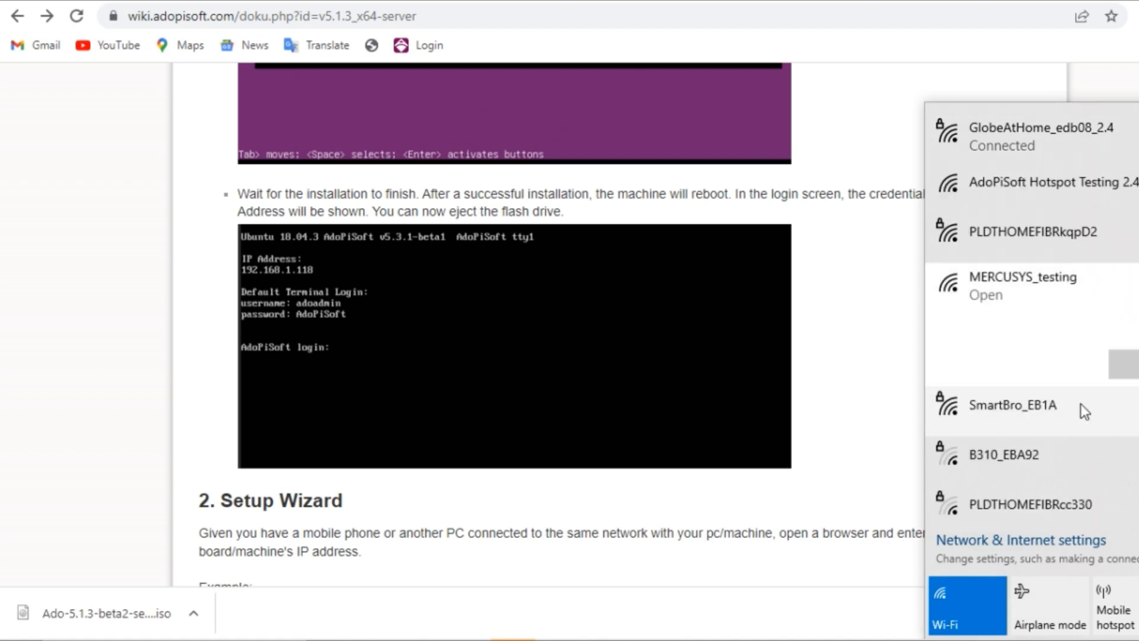
Load 192.168.254.106 in a new Chrome tab to reach the install wizard.
left_click(1023, 286)
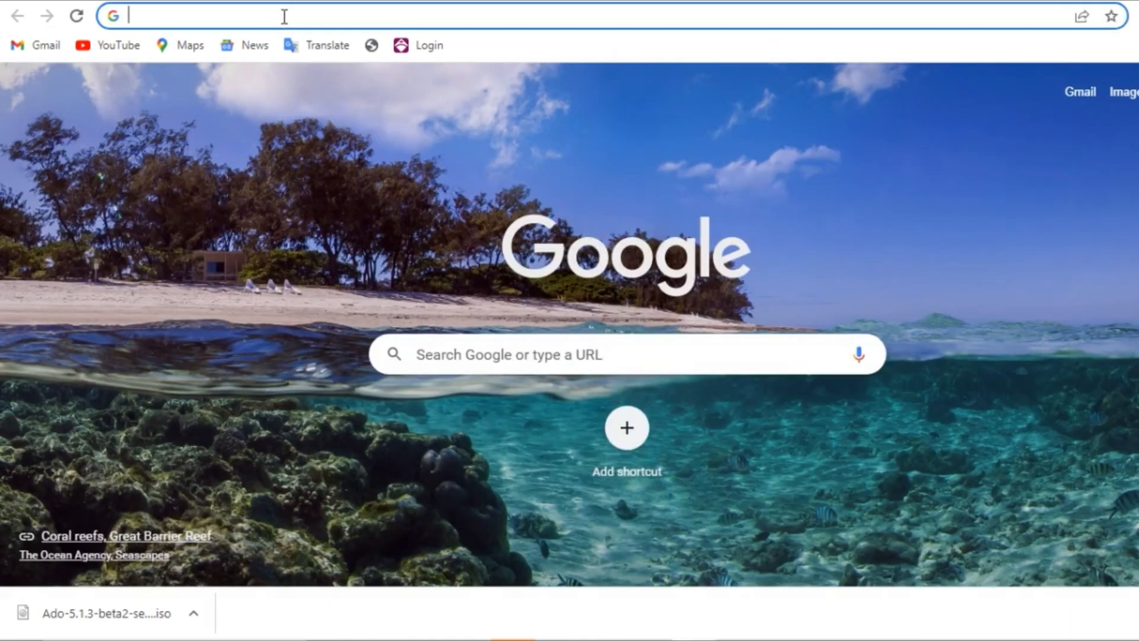
type("192.168.254.106")
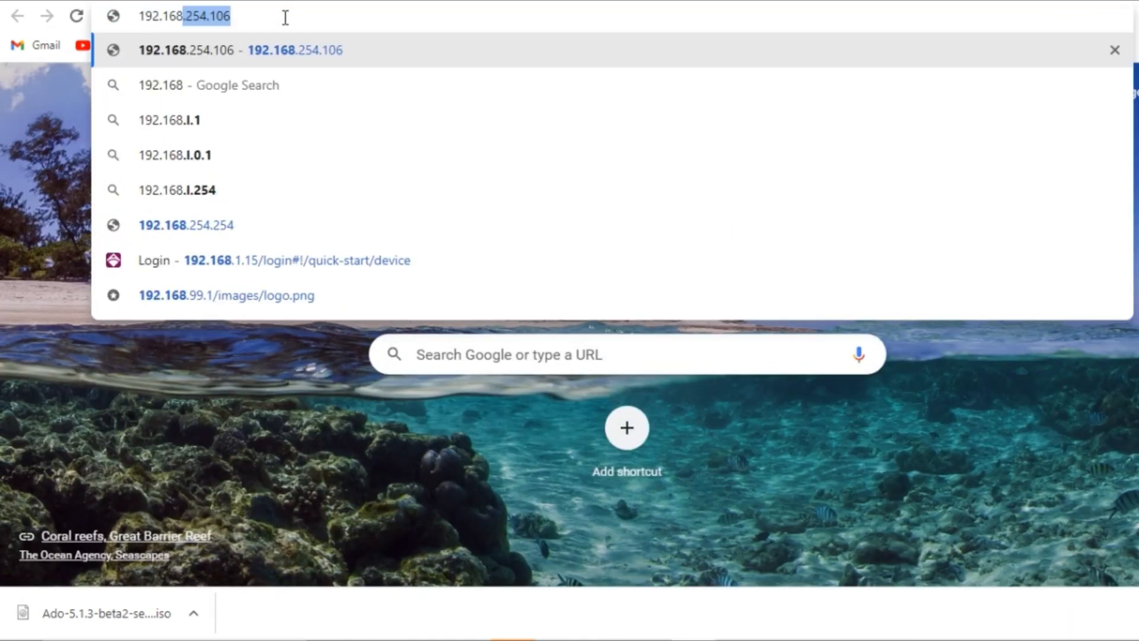
type("192.168.254.1")
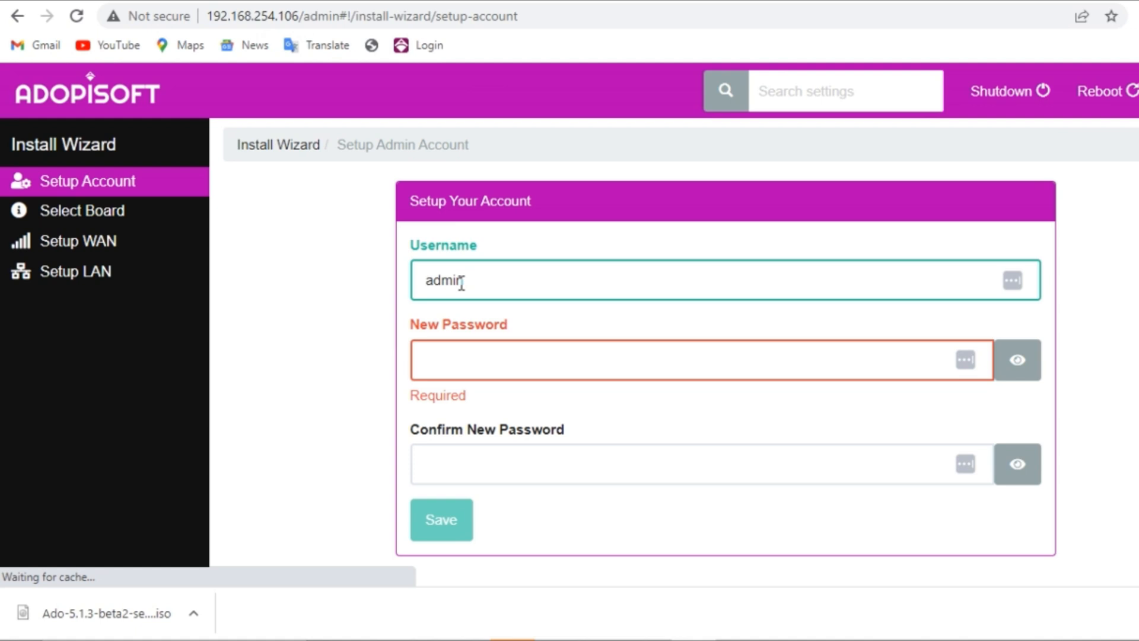
mouse_move(451, 255)
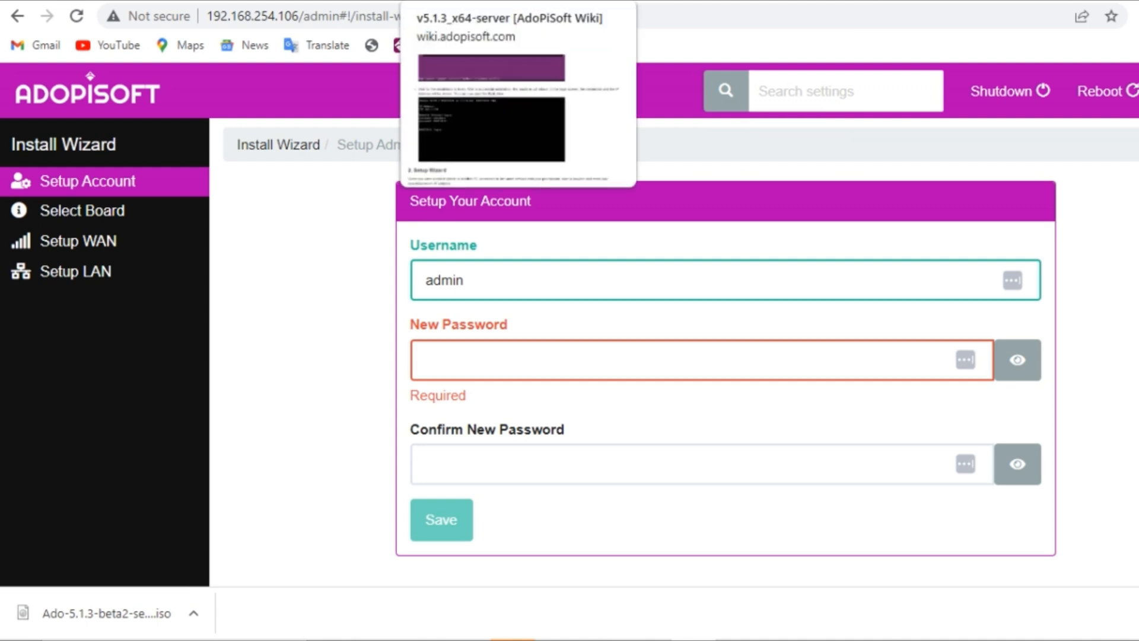
Check the wiki's setup instructions, then enter and save the admin password.
left_click(512, 18)
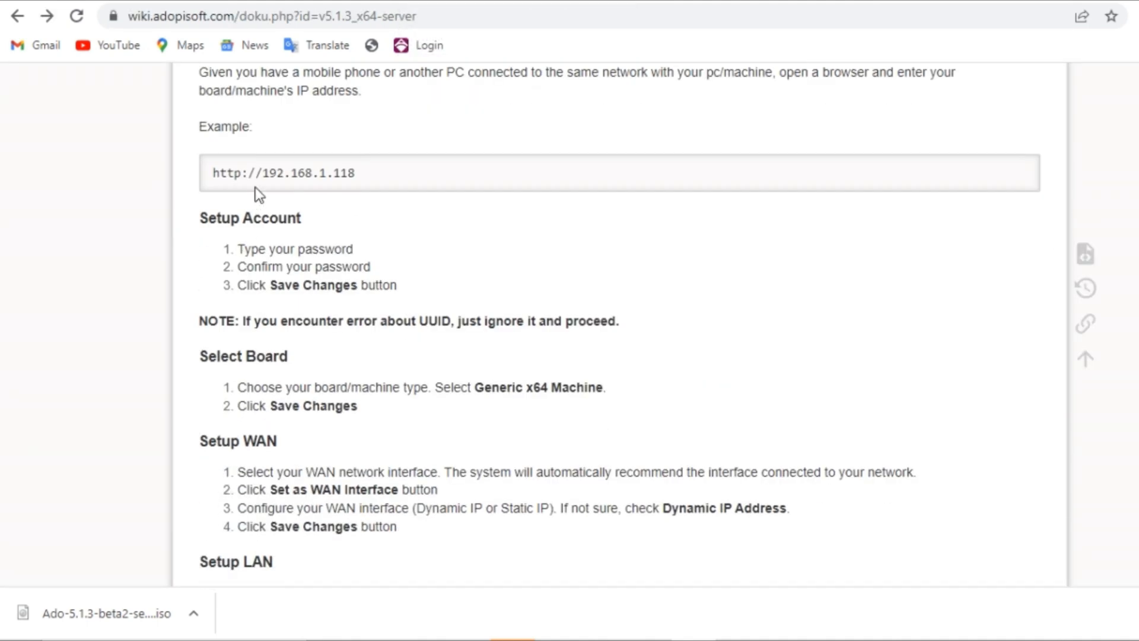
scroll("up", 3)
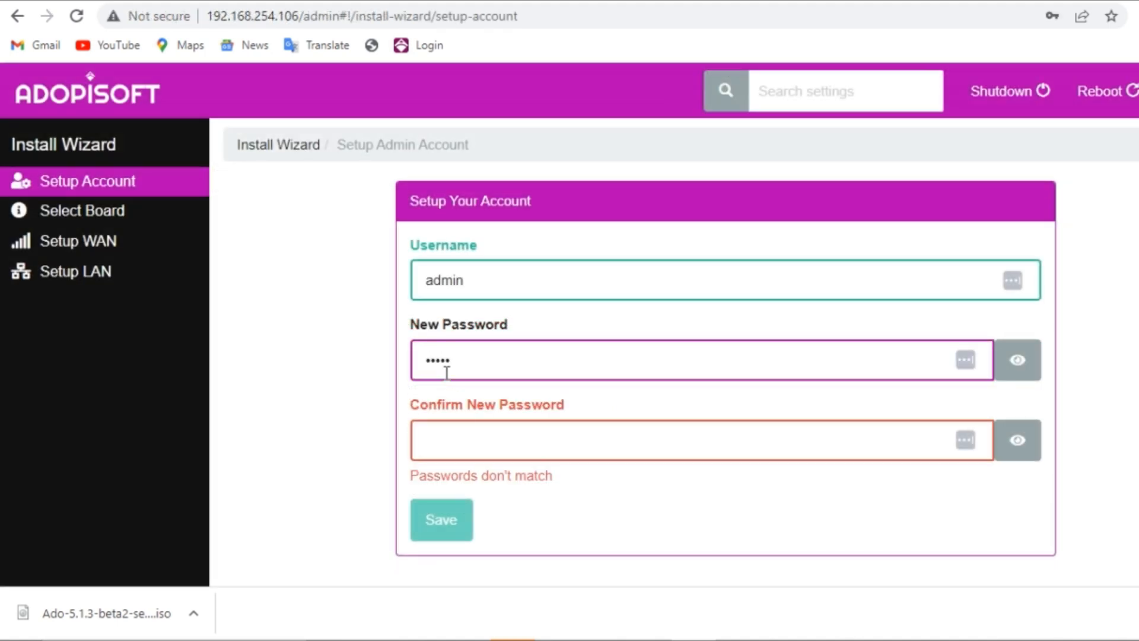
type("•••")
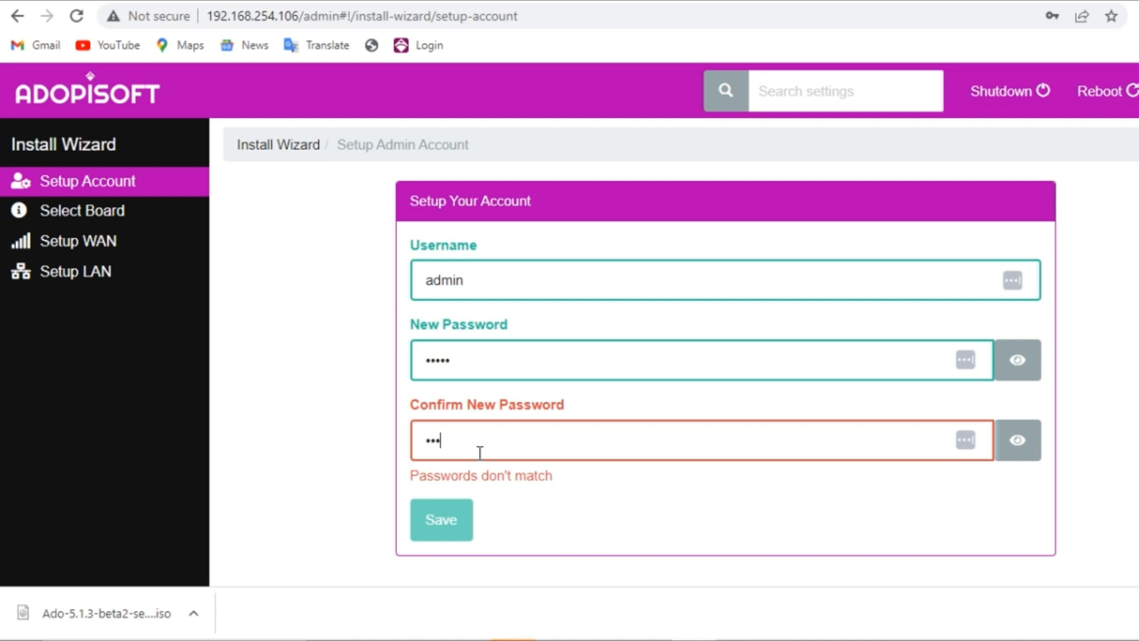
left_click(441, 519)
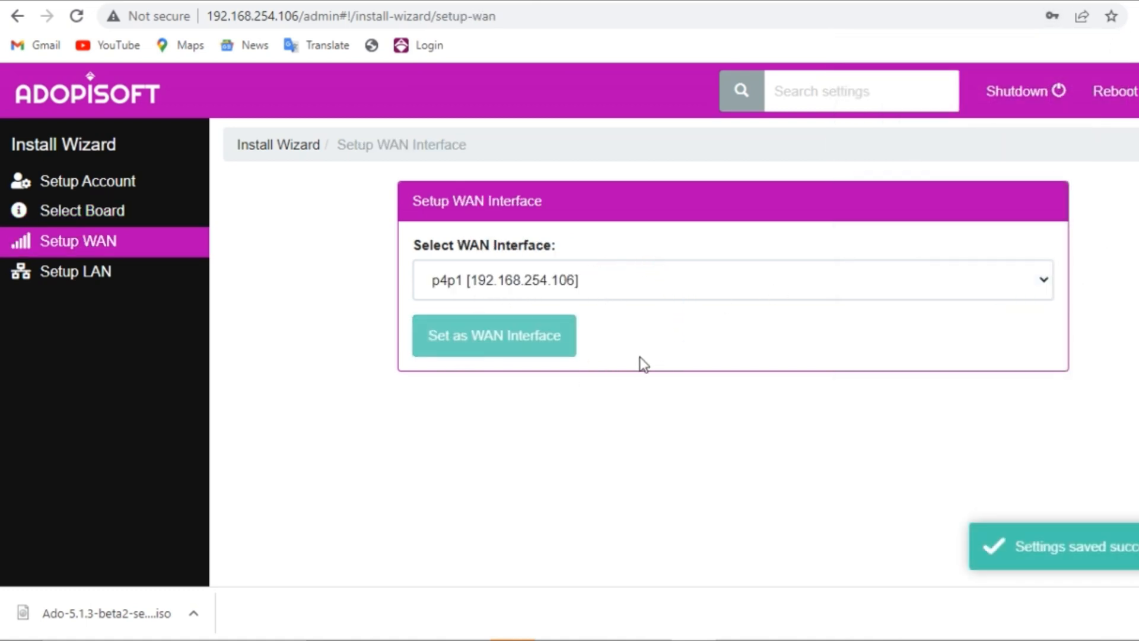
Set p4p1 as the WAN interface with dynamic IP and save.
left_click(727, 280)
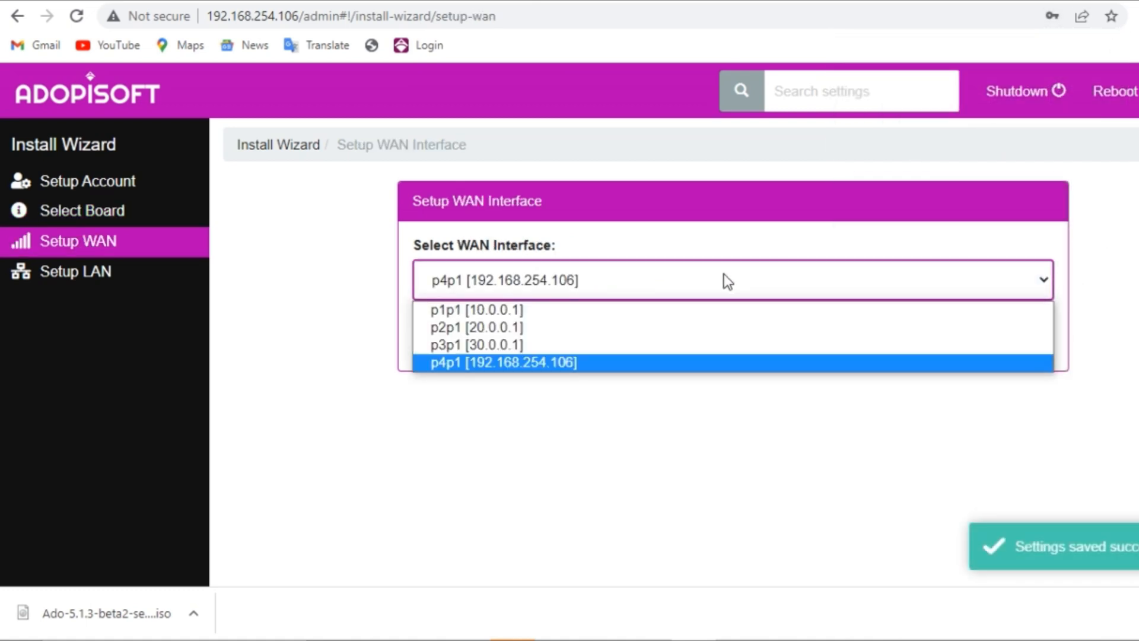
mouse_move(515, 393)
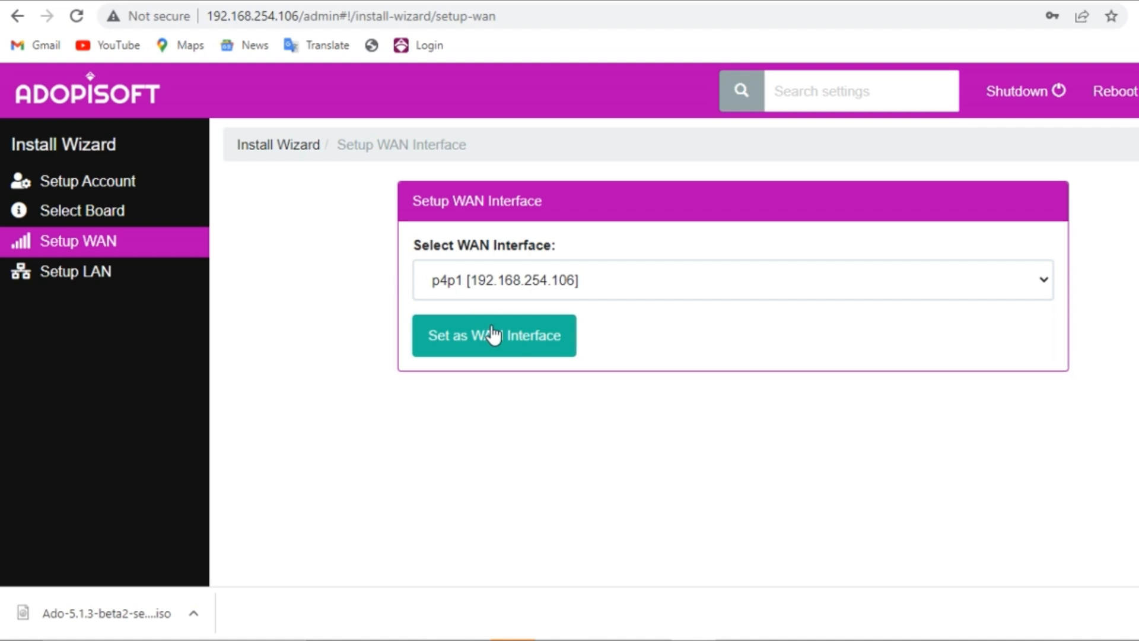
left_click(493, 335)
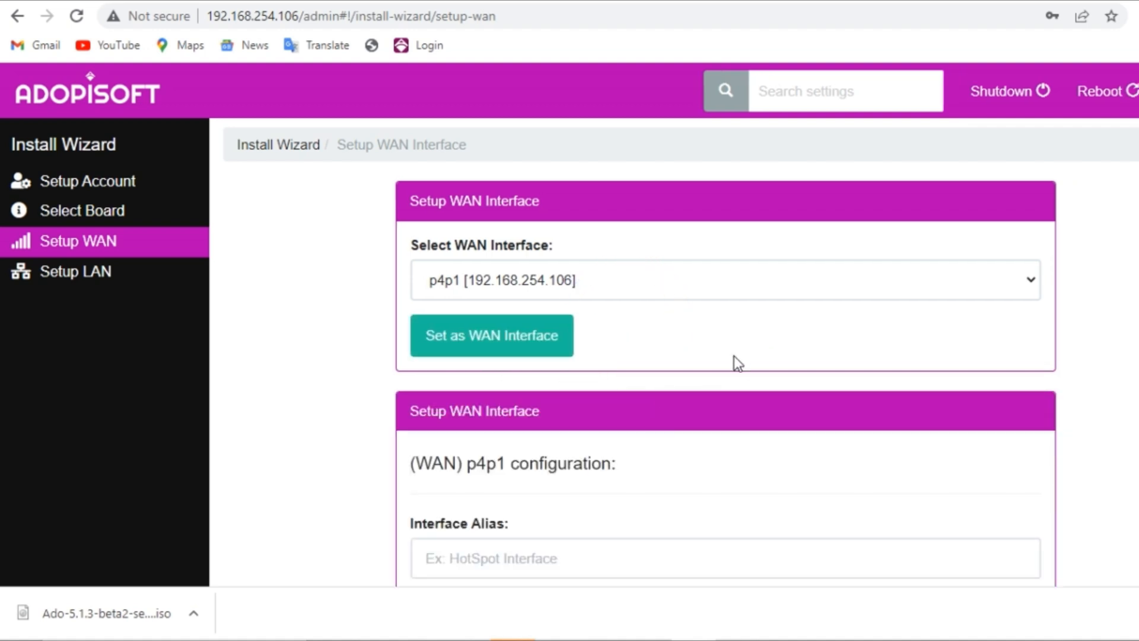
scroll("down", 3)
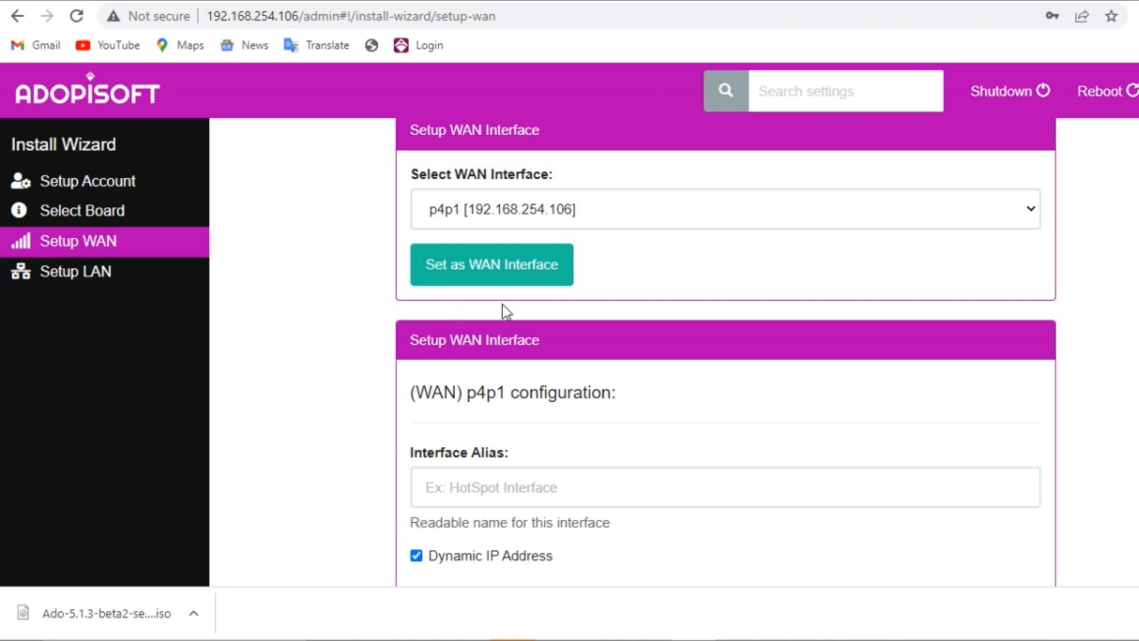
left_click(70, 272)
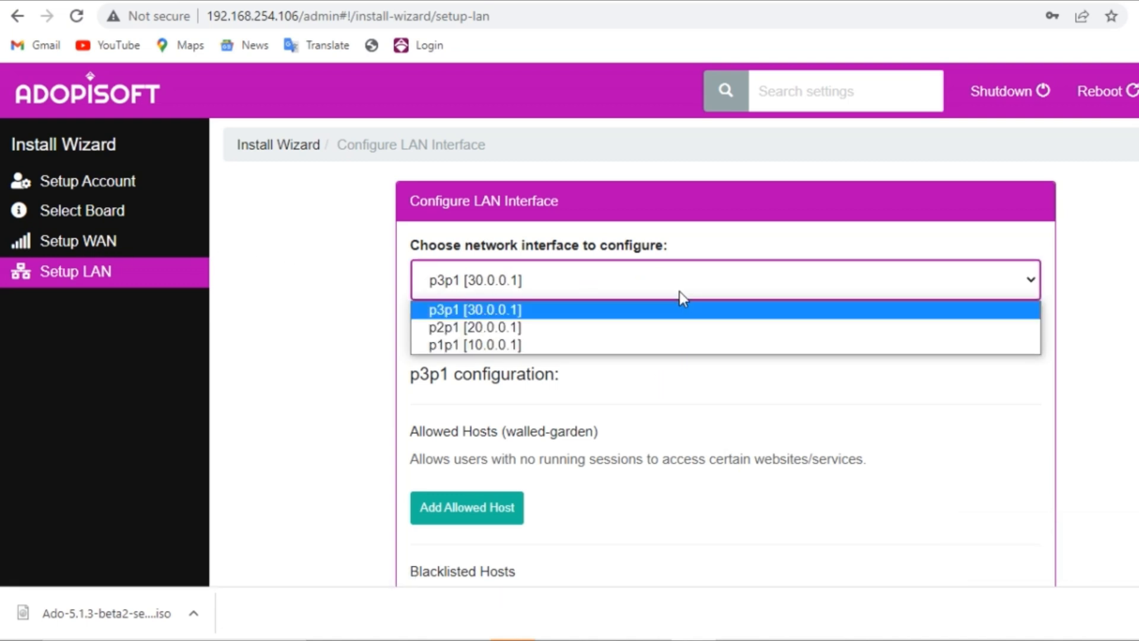
mouse_move(502, 351)
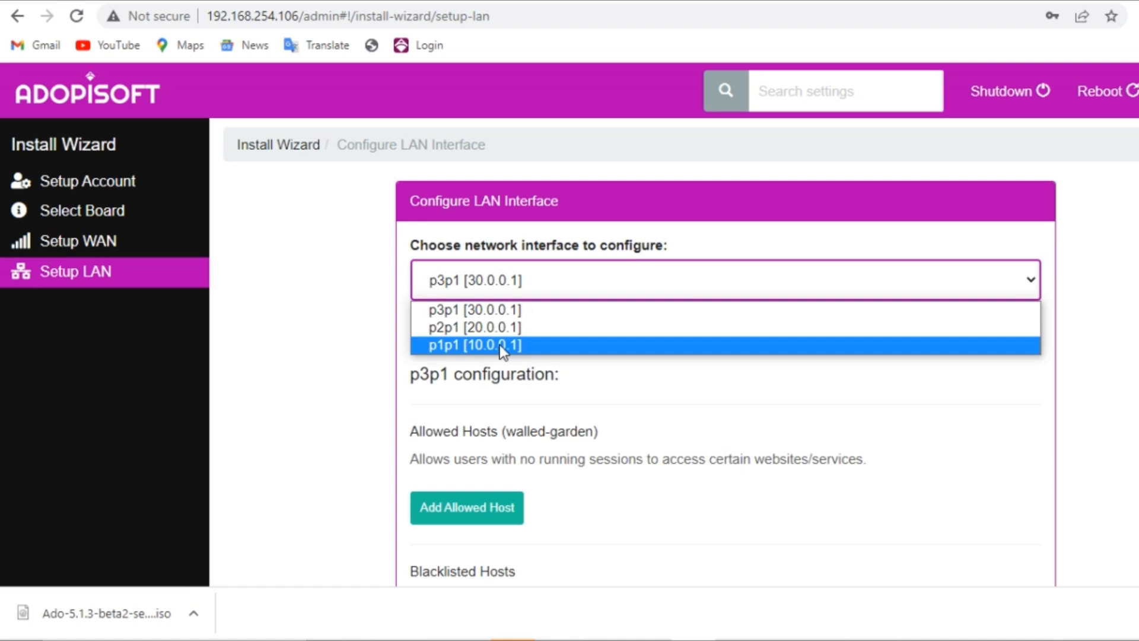
Choose p1p1 [10.0.0.1] as the LAN interface and save.
left_click(497, 345)
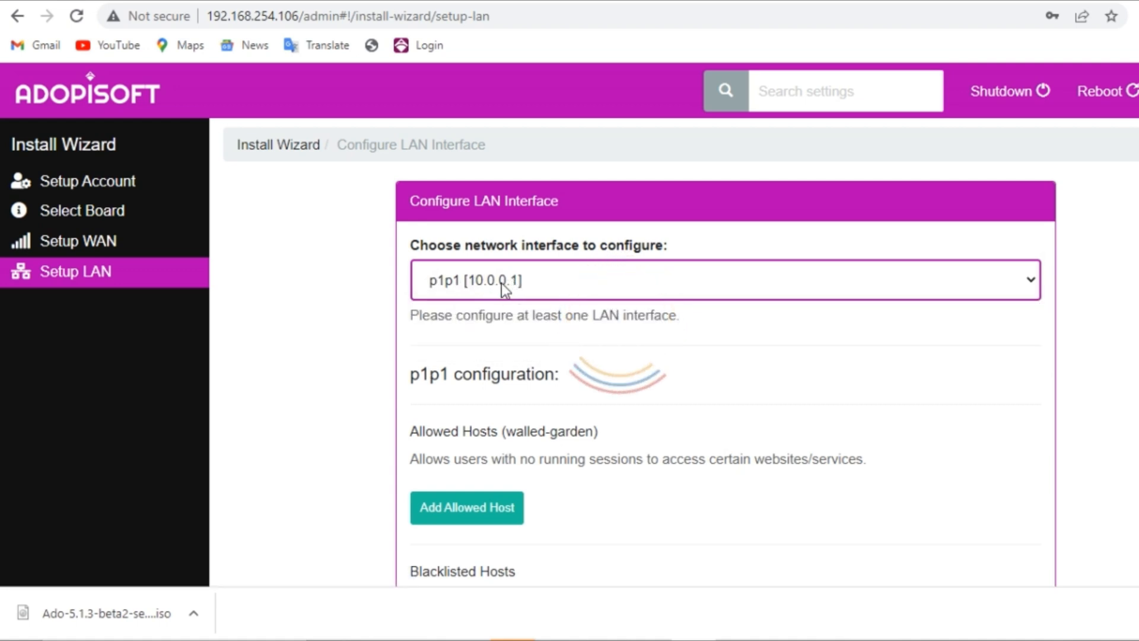
scroll("down", 3)
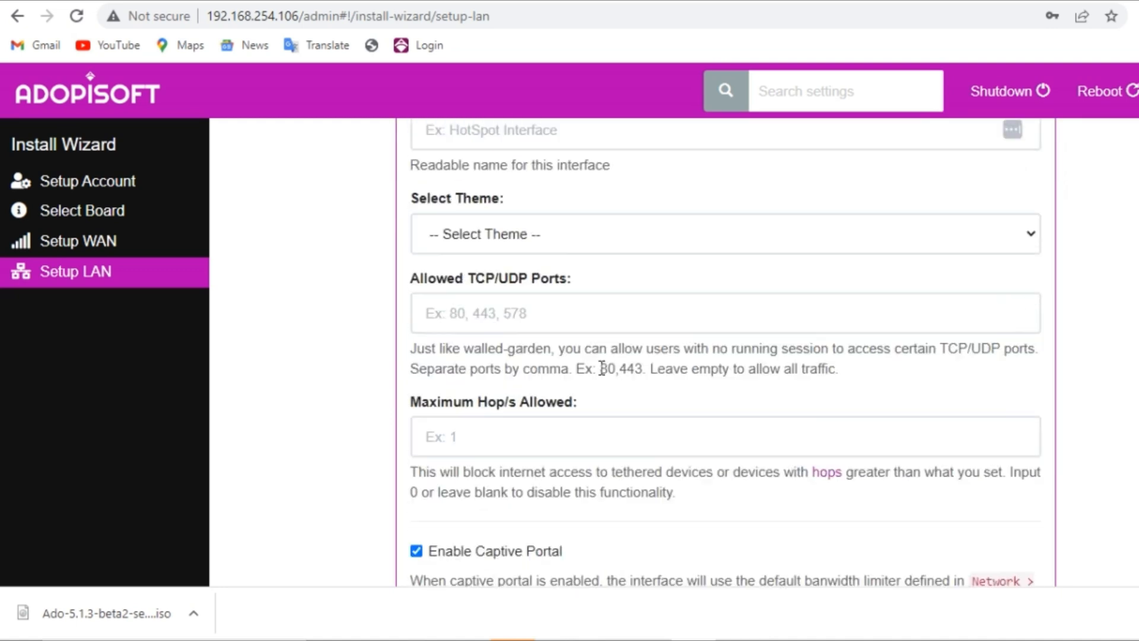
scroll("down", 3)
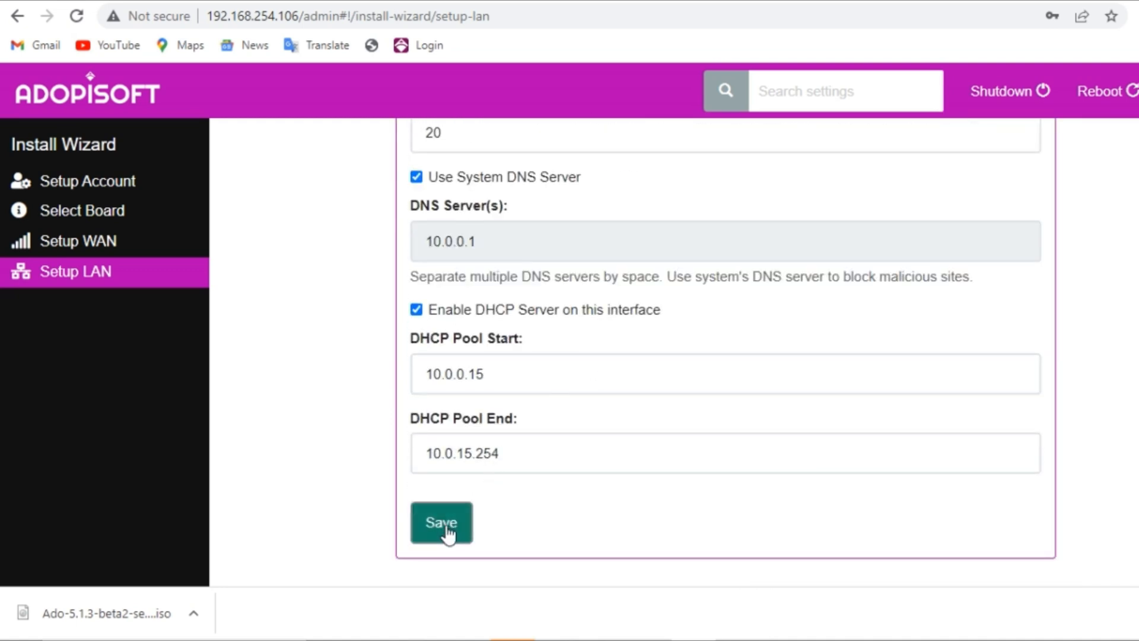
left_click(441, 523)
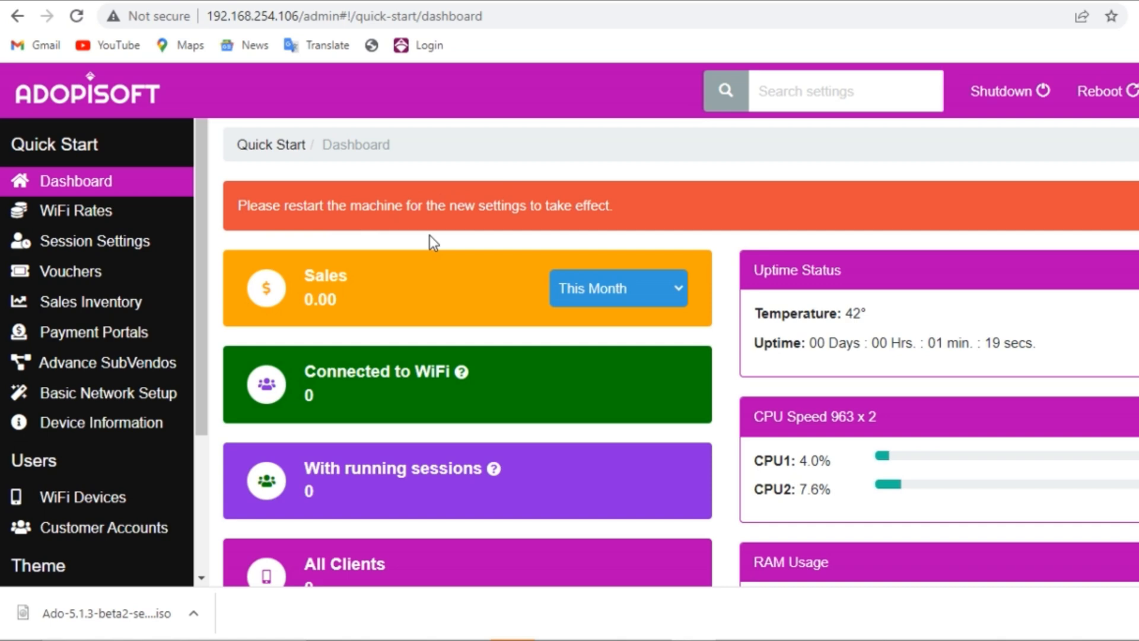
mouse_move(522, 242)
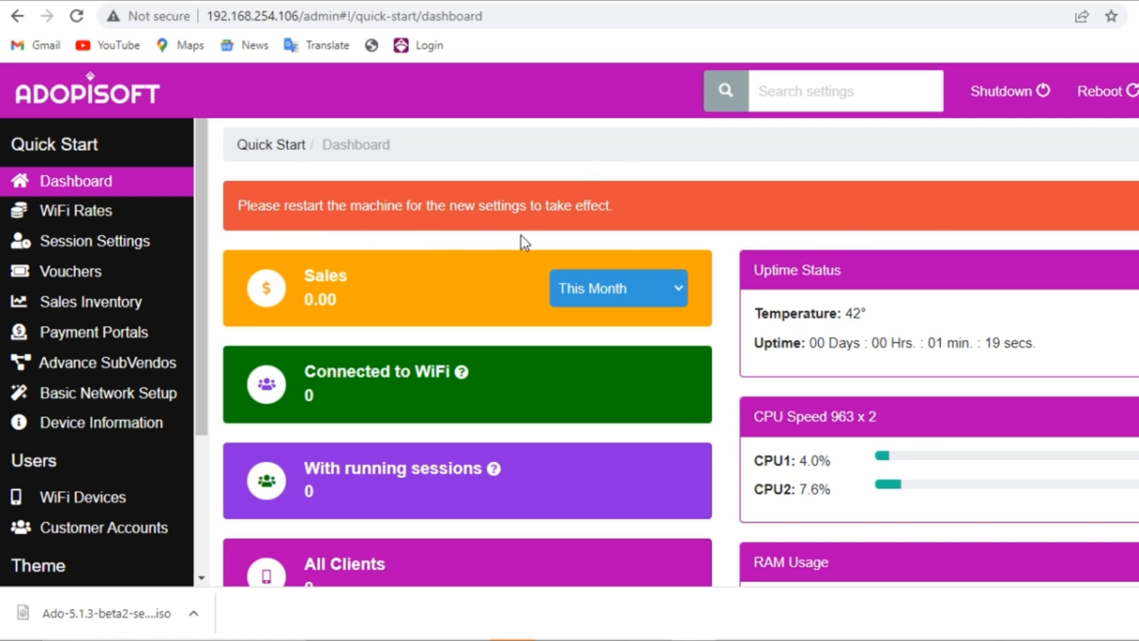
Scroll down through the new AdoPiSoft dashboard.
scroll("down", 3)
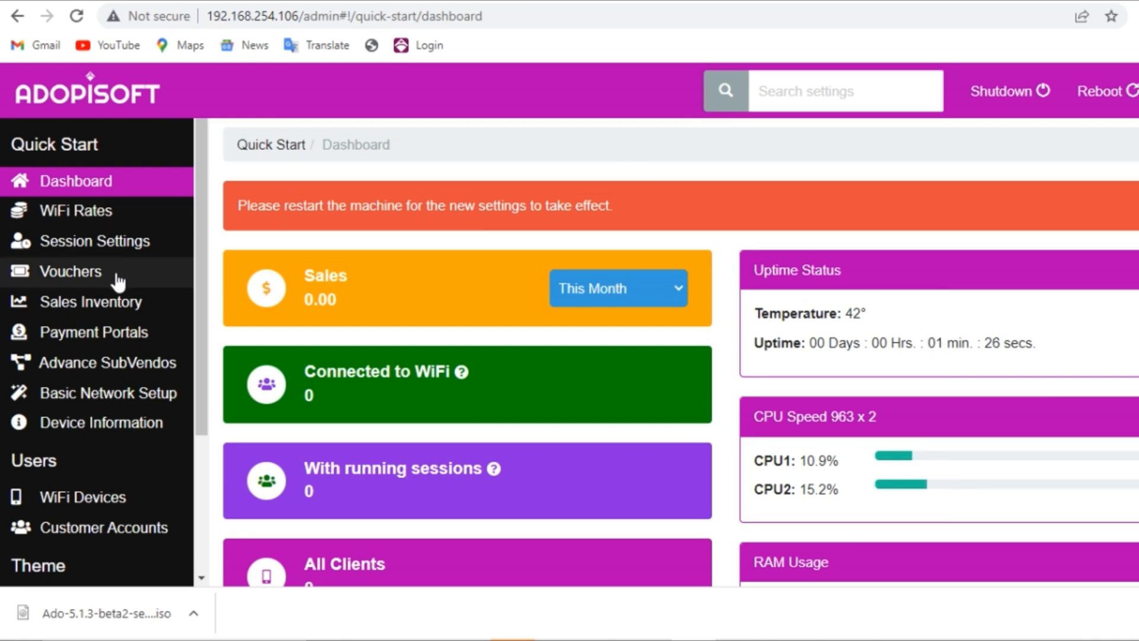
scroll("down", 3)
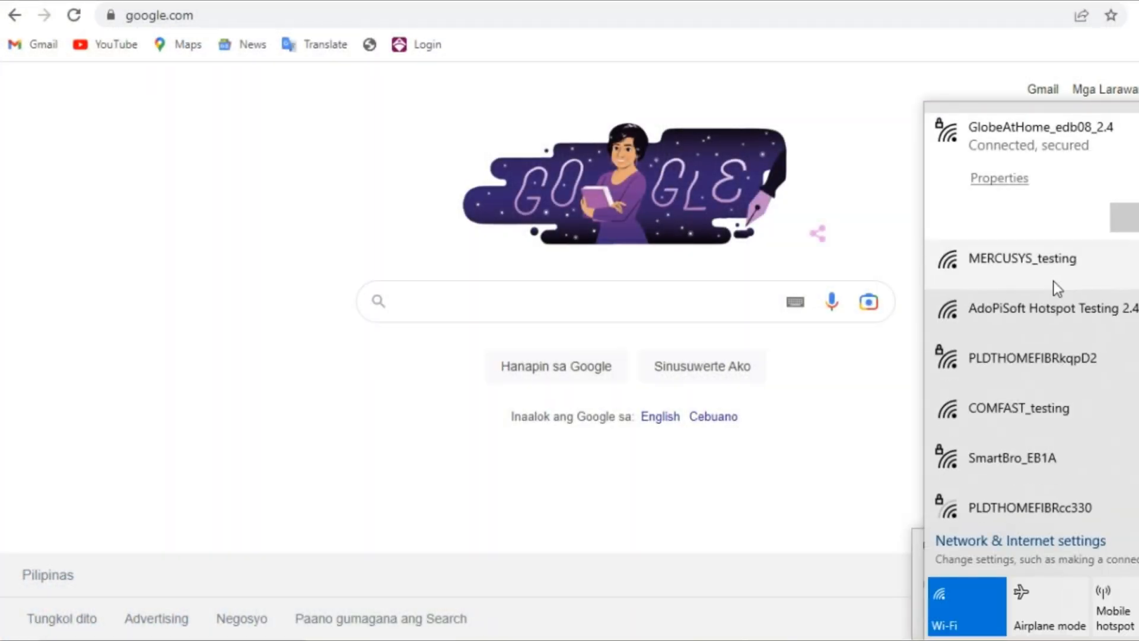
mouse_move(1029, 424)
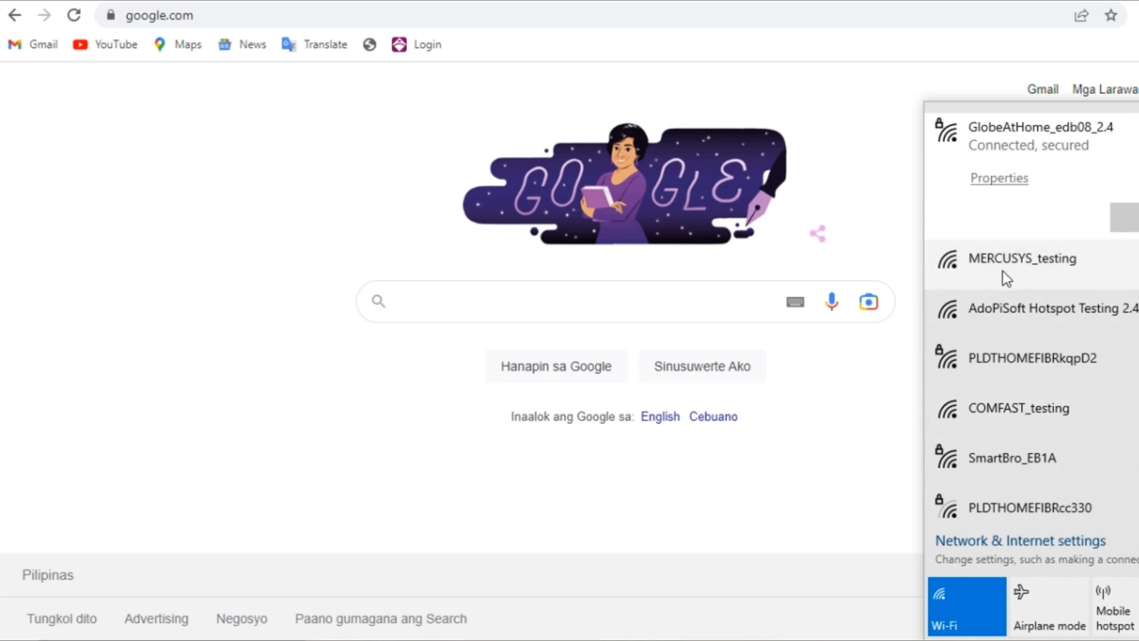
Join MERCUSYS_testing, log in at 10.0.0.1/admin, and view the dashboard.
left_click(1023, 258)
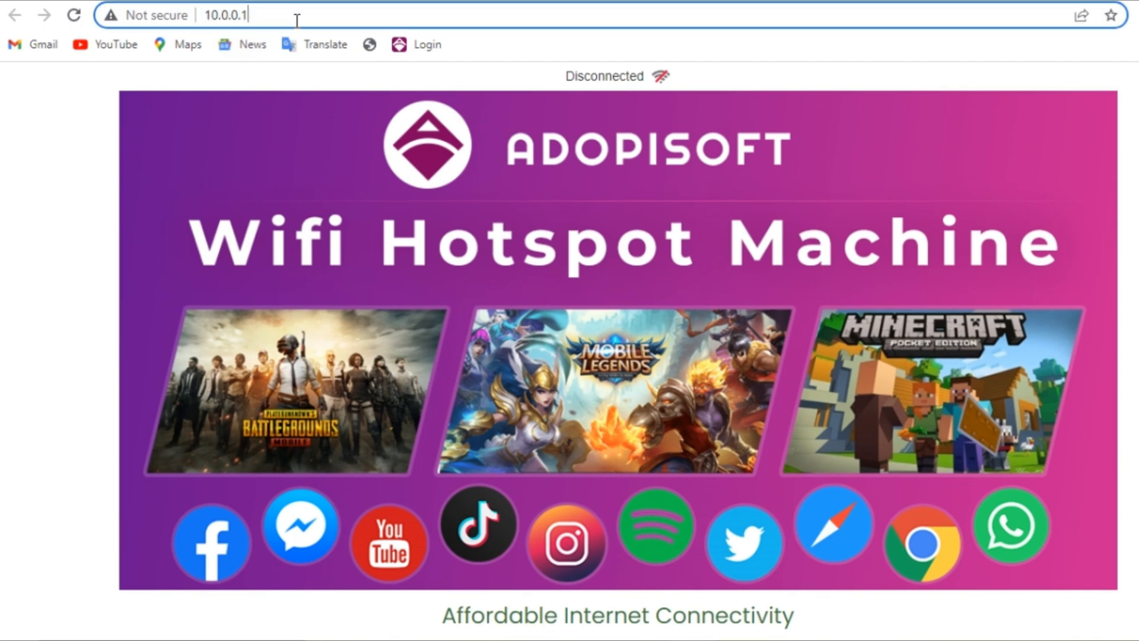
type("/admin")
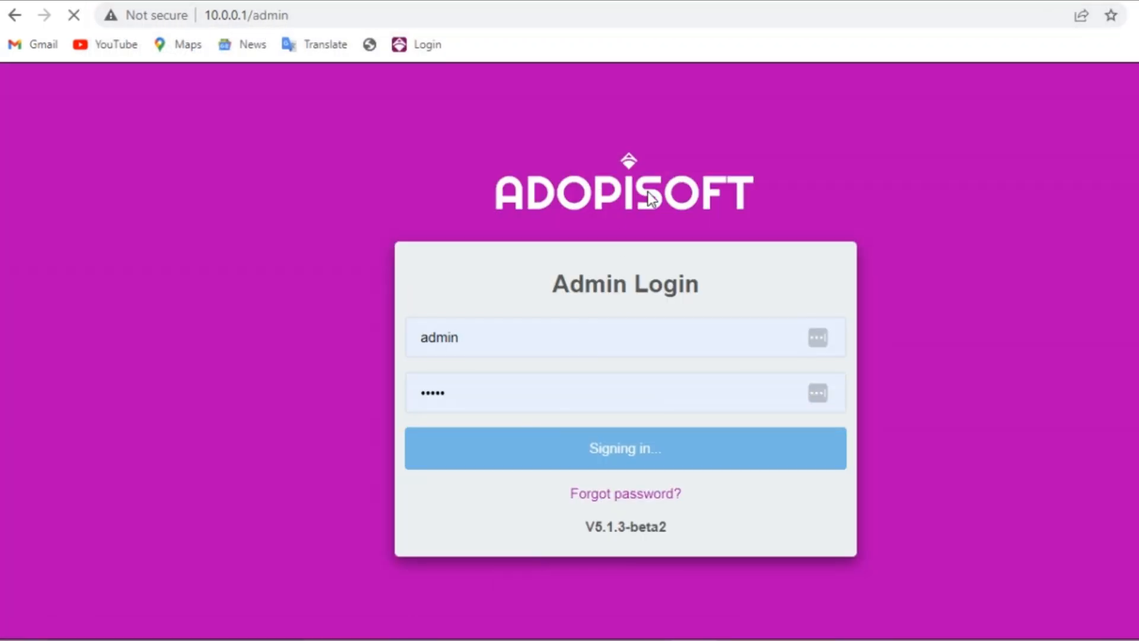
left_click(625, 449)
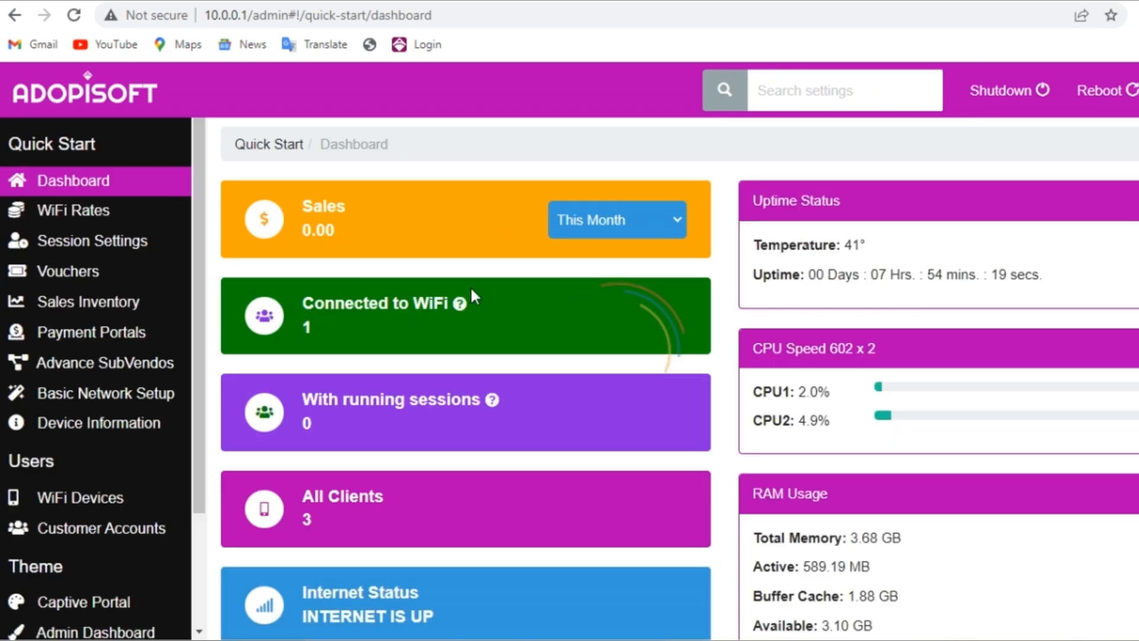
scroll("down", 3)
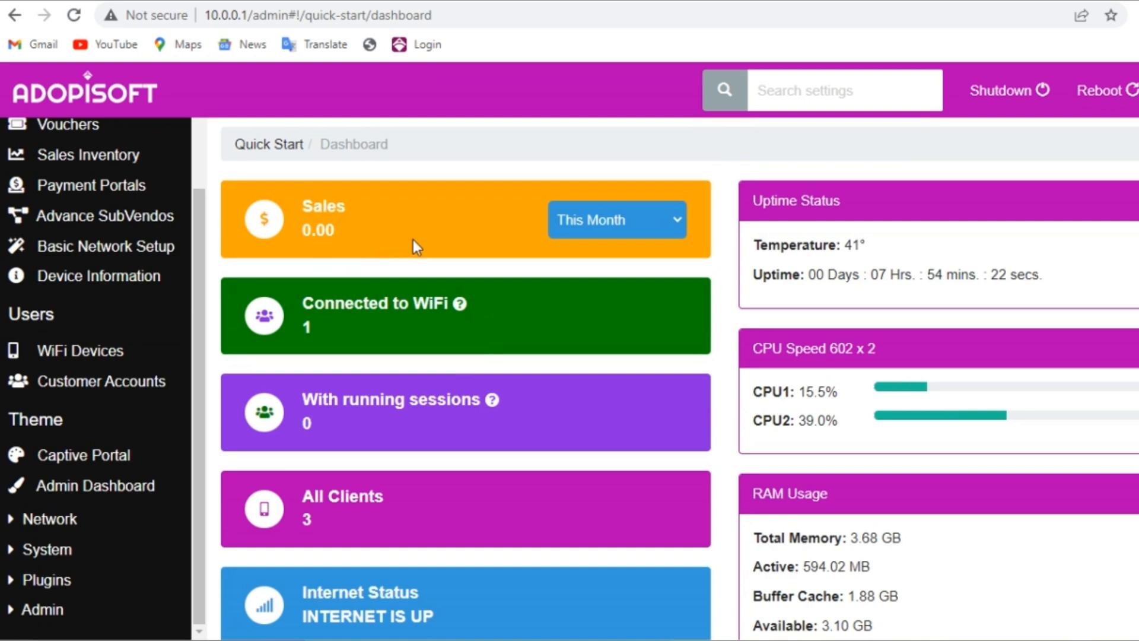
mouse_move(537, 243)
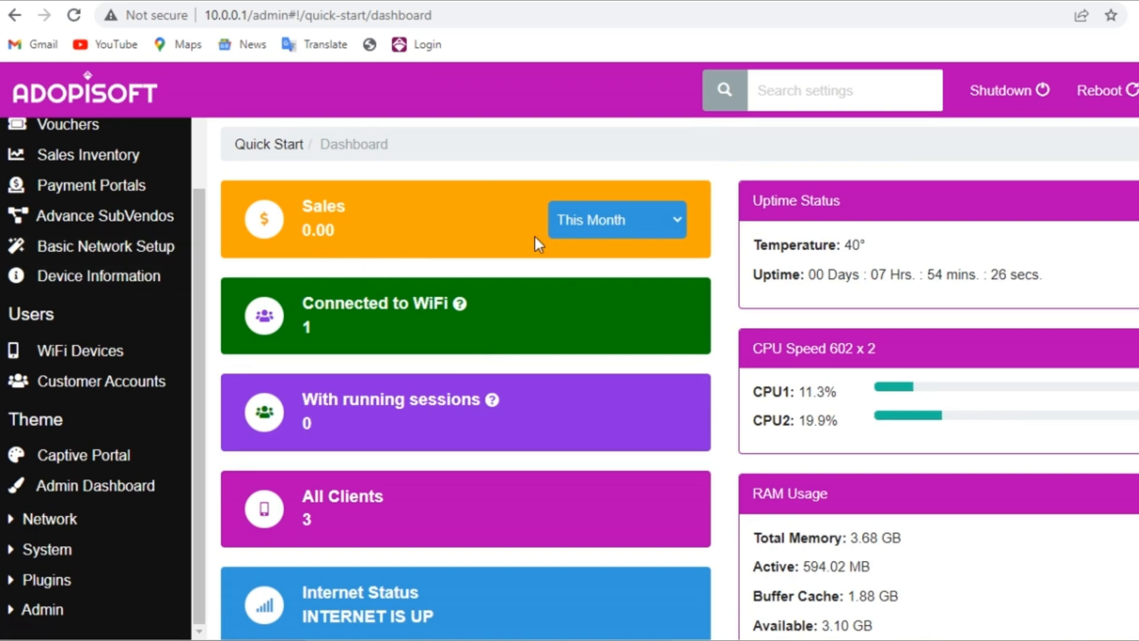